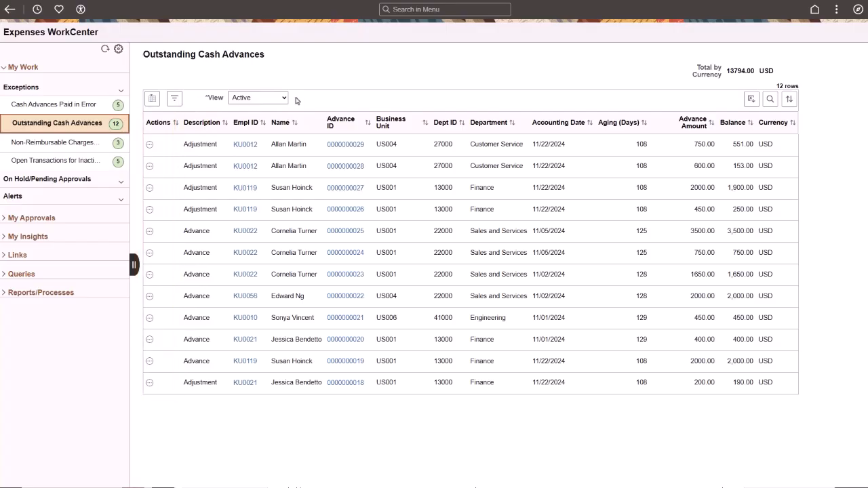
- Review the cash advance views and dismiss a row's actions without choosing one
left_click(283, 98)
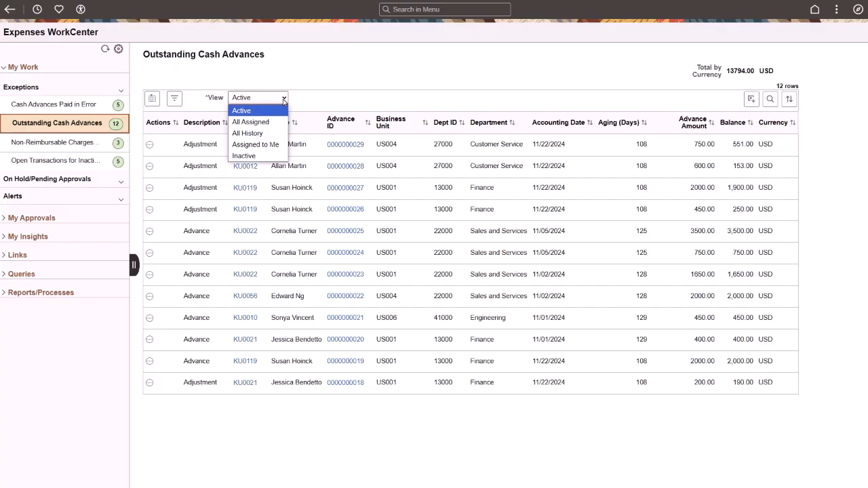
mouse_move(247, 133)
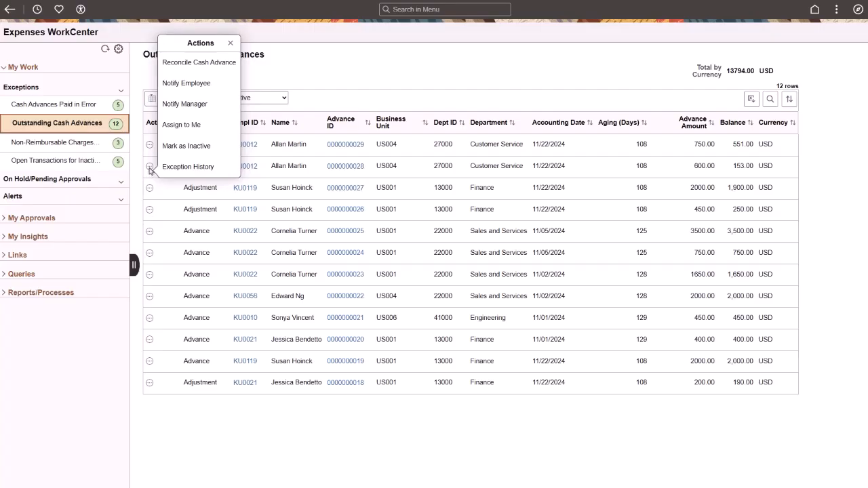
left_click(231, 42)
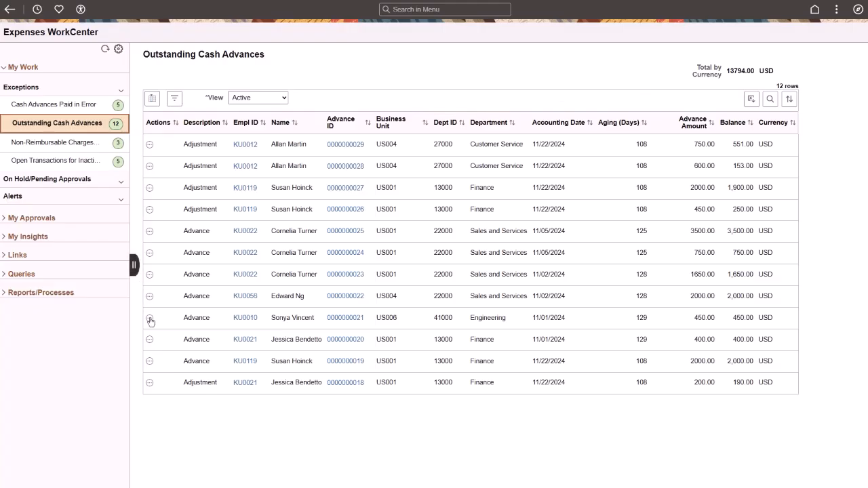
- Mark the Engineering employee's $450 advance inactive with a final-paycheck deduction comment
left_click(152, 318)
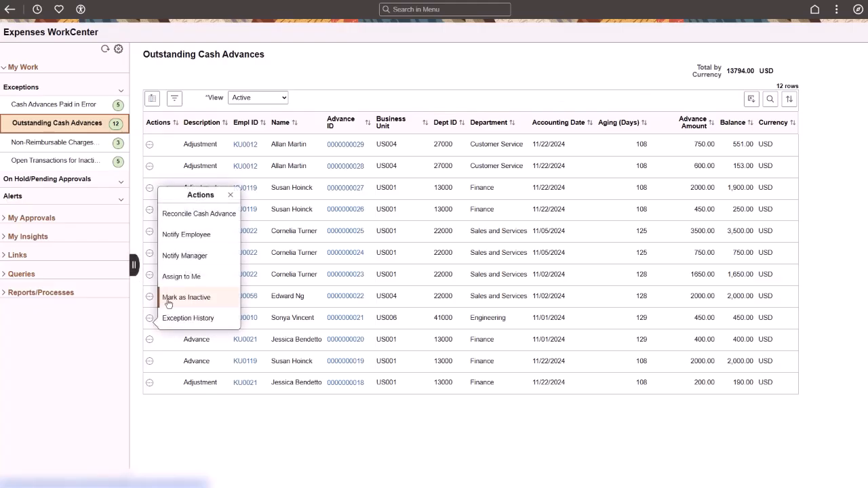
left_click(187, 317)
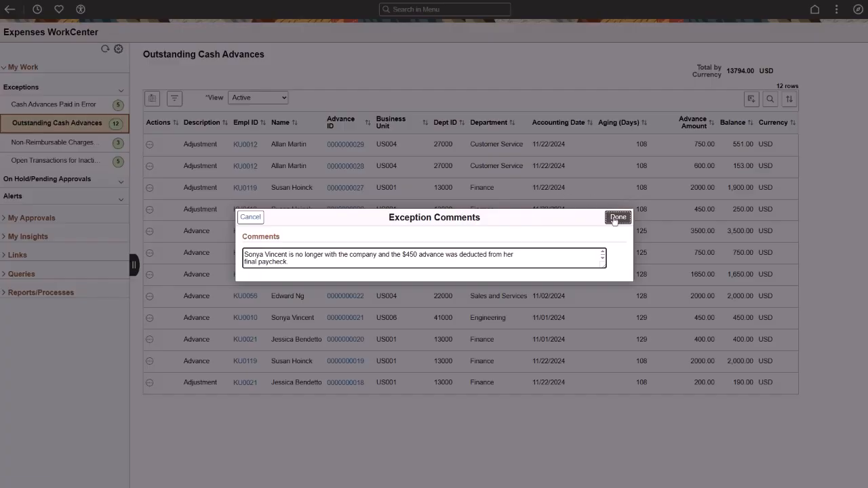
left_click(619, 217)
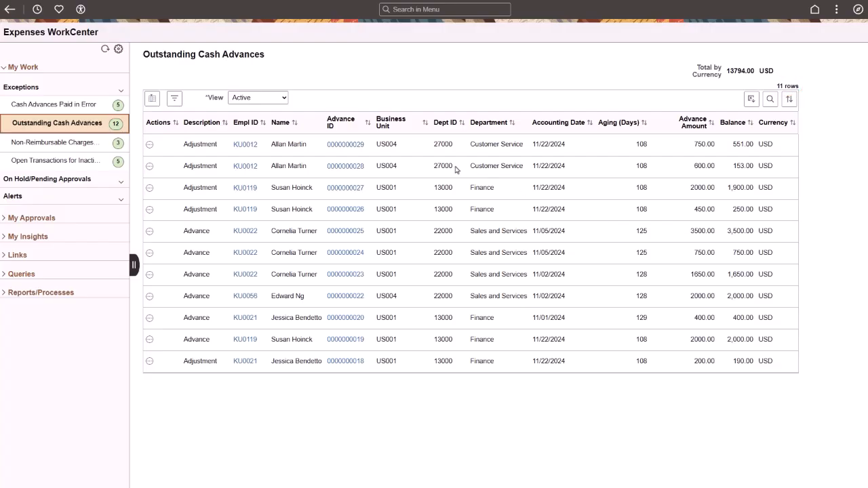
left_click(257, 98)
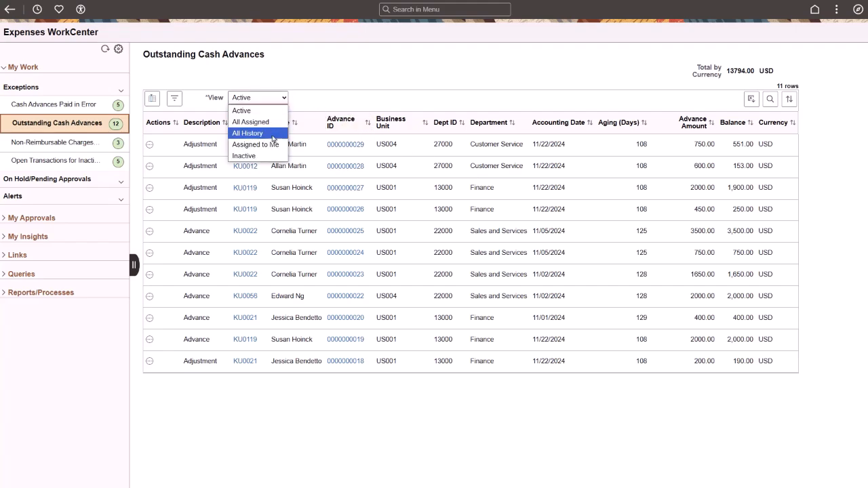
left_click(244, 155)
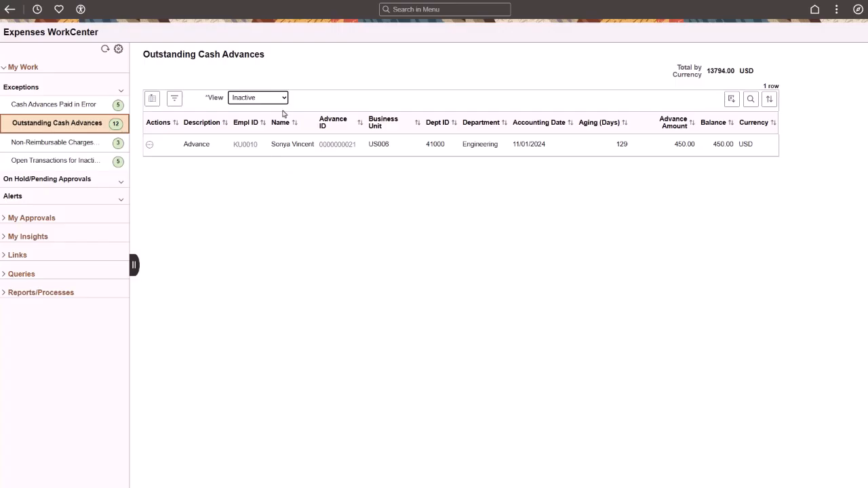
left_click(258, 98)
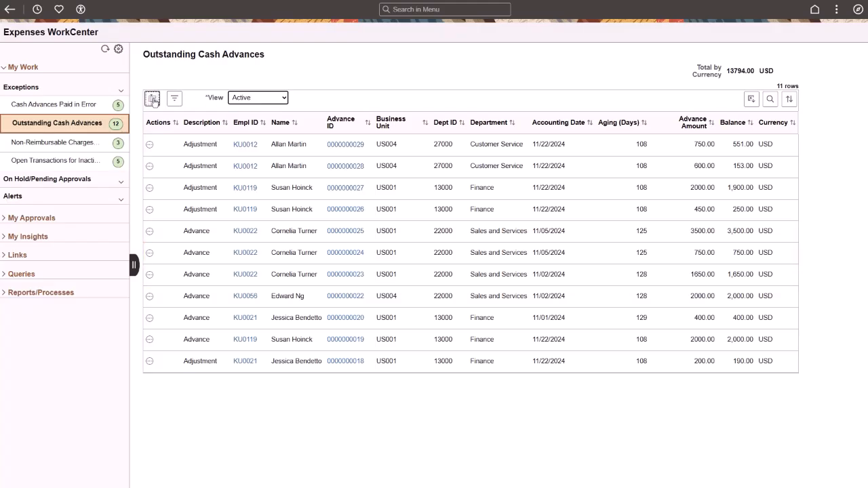
left_click(149, 231)
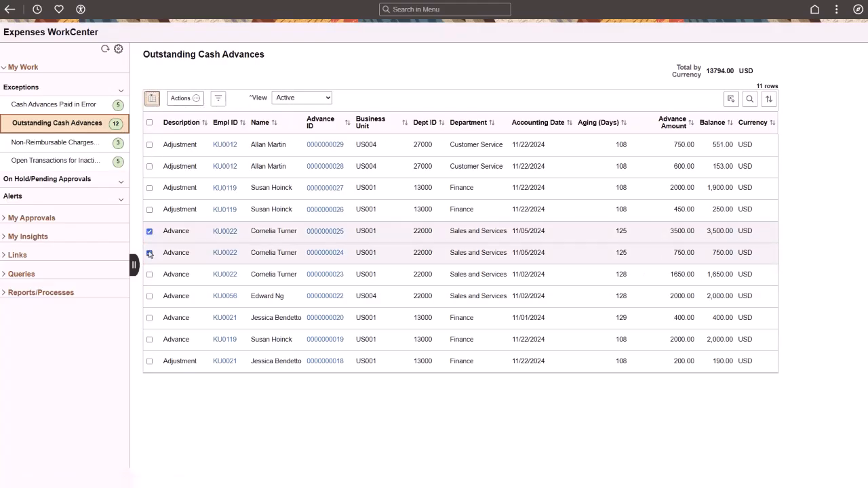
left_click(181, 98)
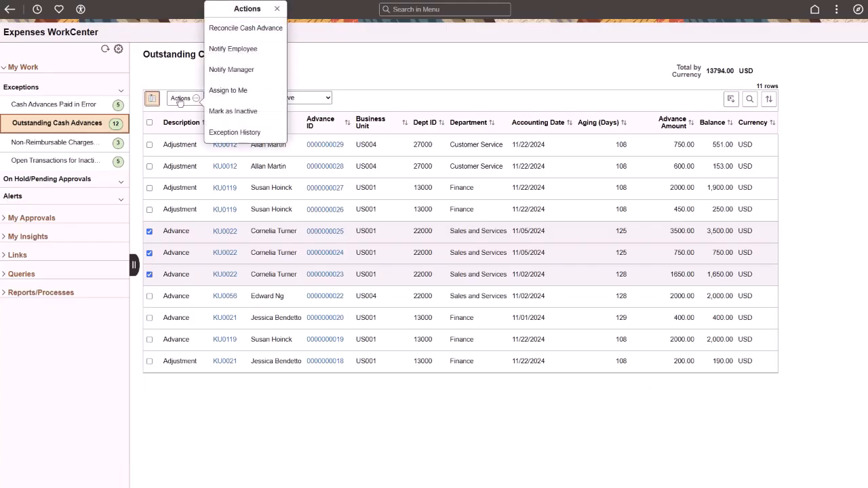
left_click(234, 133)
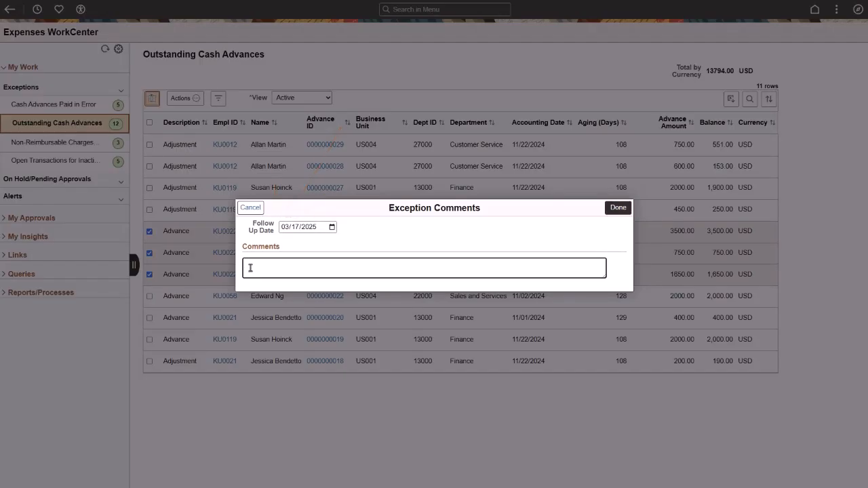
- Save the comment 'Notified manager that cash advance... follow up in 7 days' and acknowledge the e-mail sent
type("Notified man")
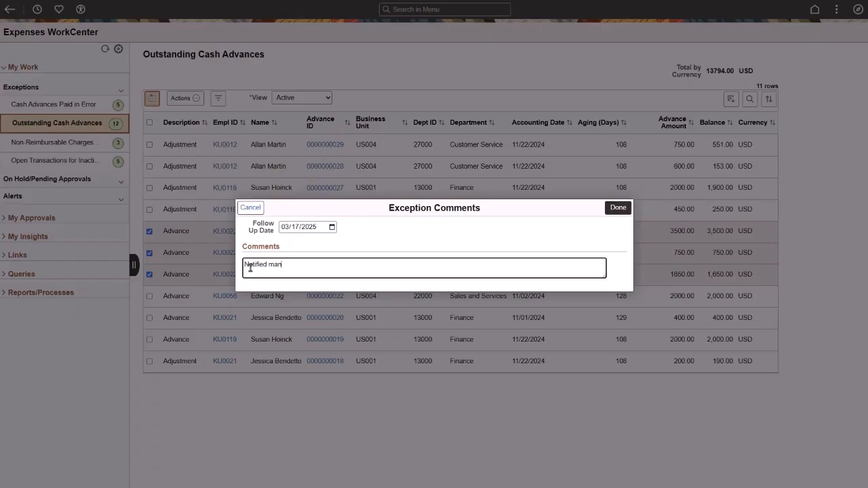
type("ager that cash advance is overdue. Follo")
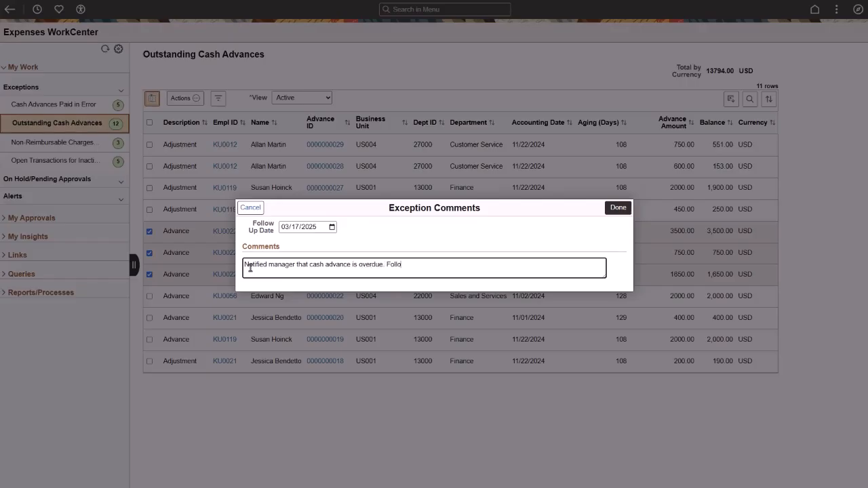
type("w up in")
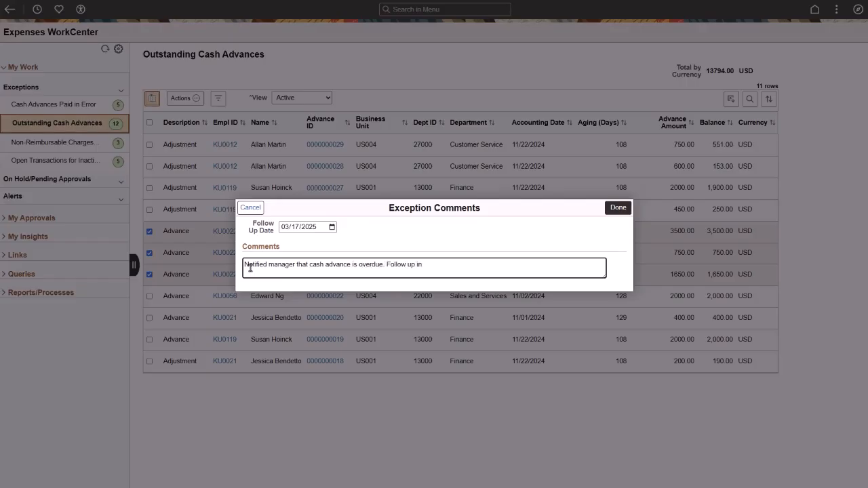
type("7 days.")
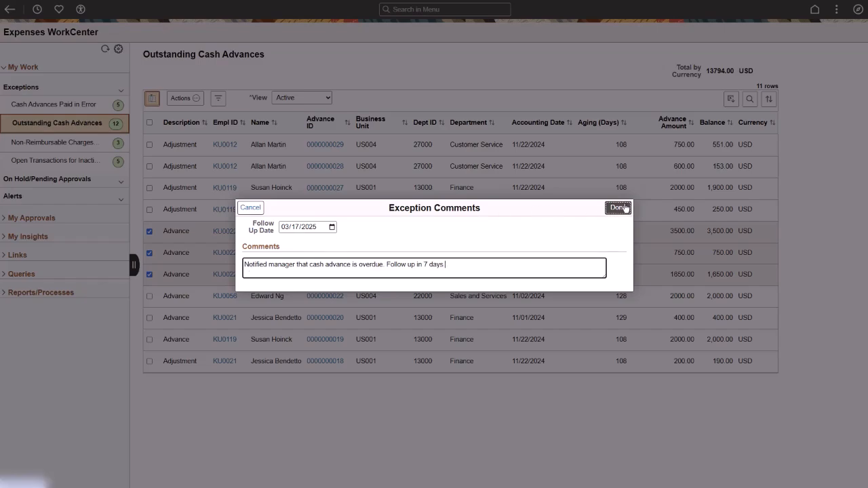
left_click(618, 208)
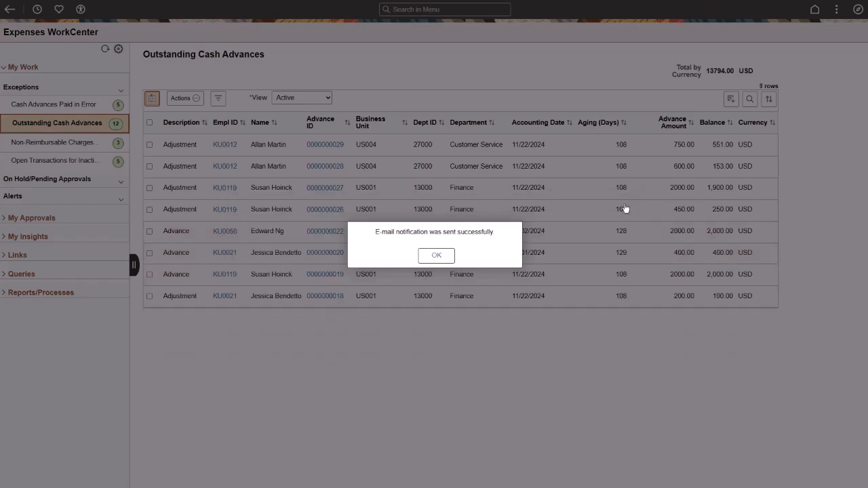
left_click(436, 255)
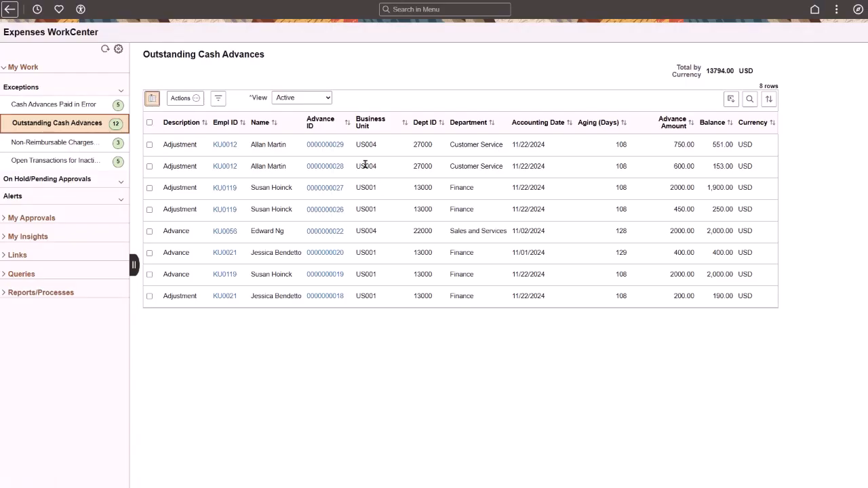
left_click(301, 98)
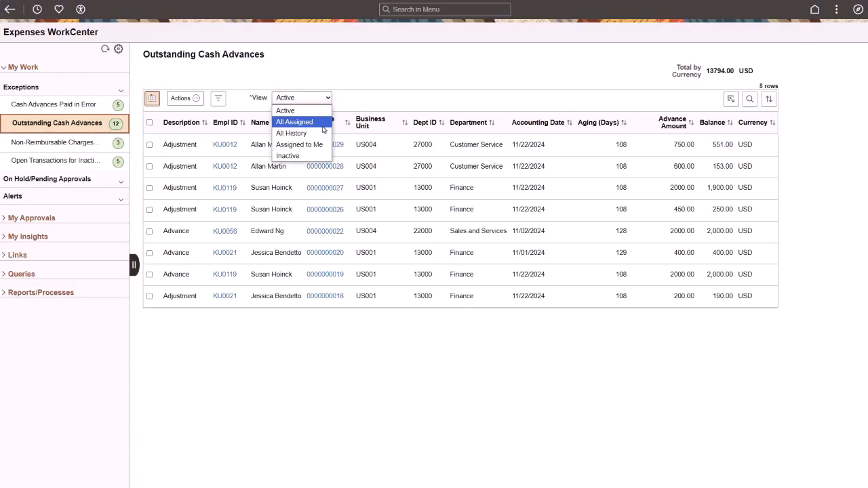
left_click(300, 144)
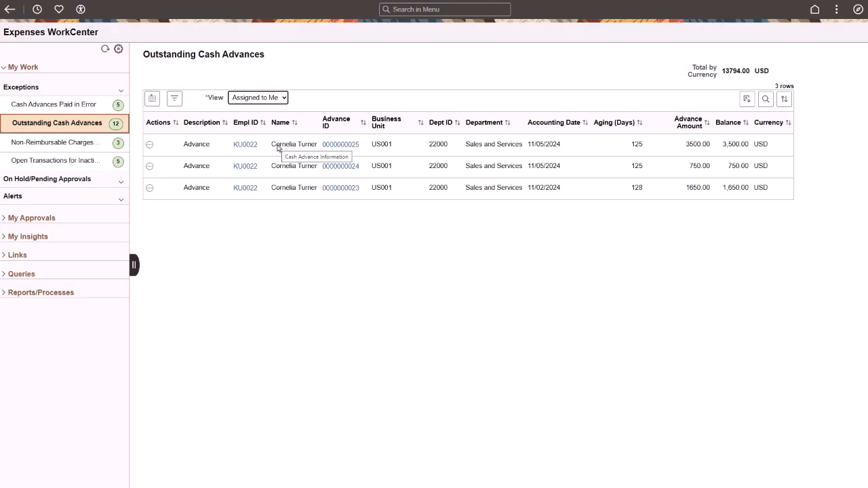
mouse_move(228, 147)
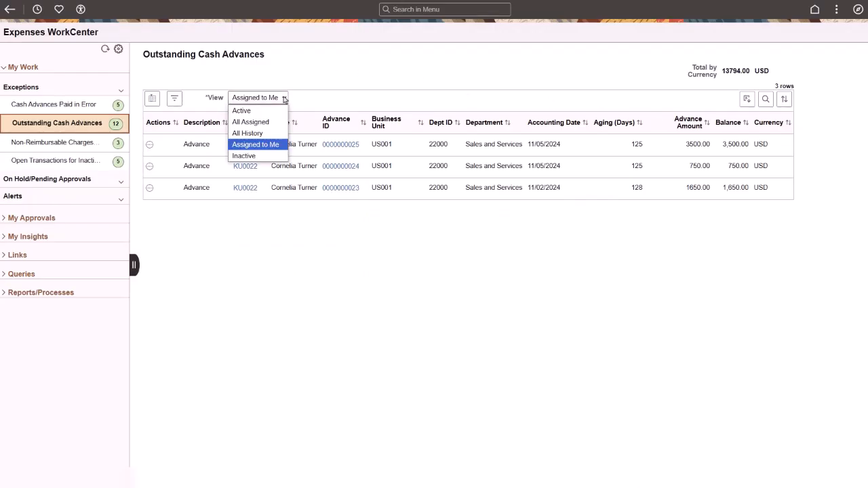
left_click(249, 123)
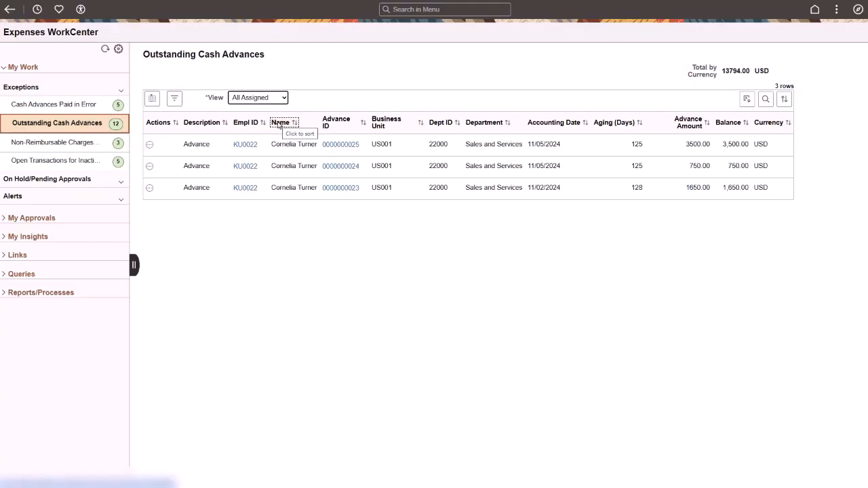
left_click(284, 98)
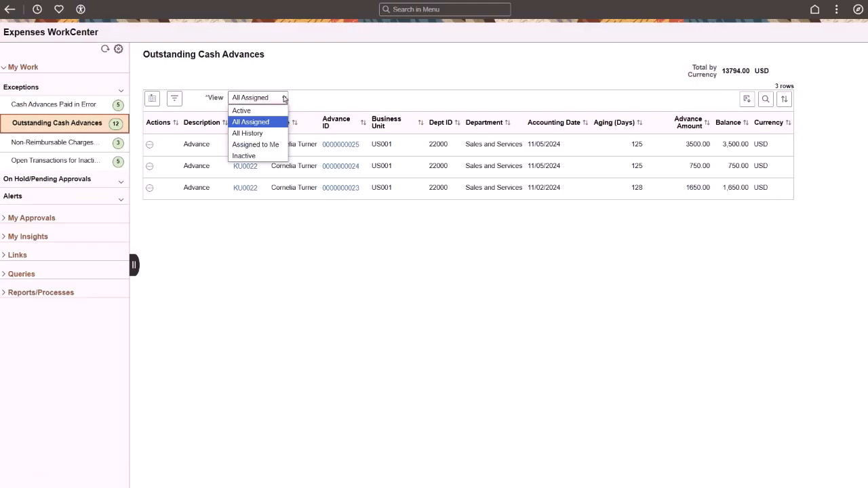
left_click(247, 133)
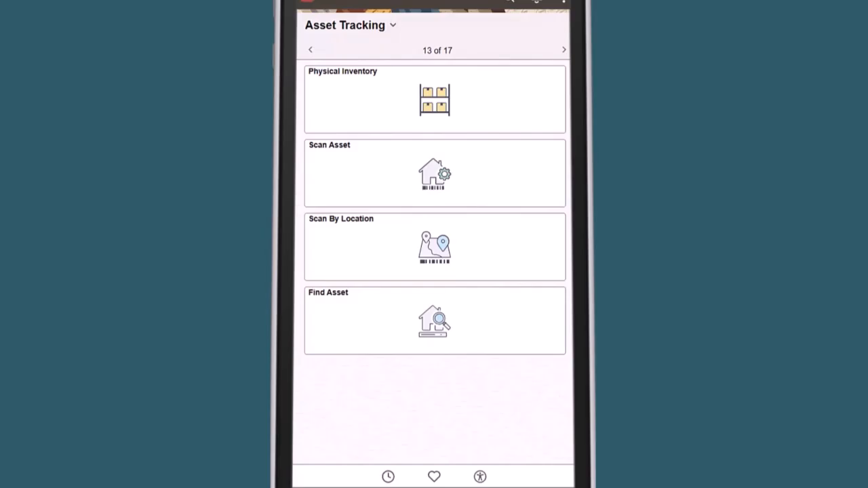
- Go to Scan Asset from the Asset Tracking page, leaving the Scan Tag field empty
left_click(434, 174)
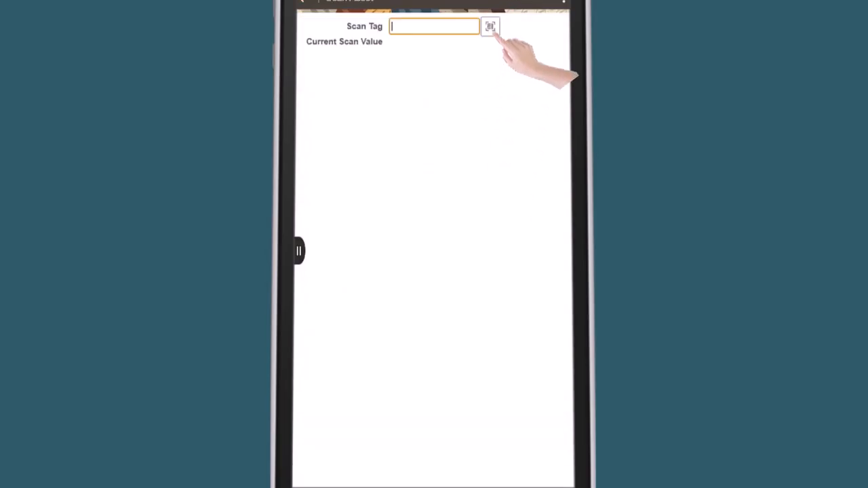
left_click(490, 26)
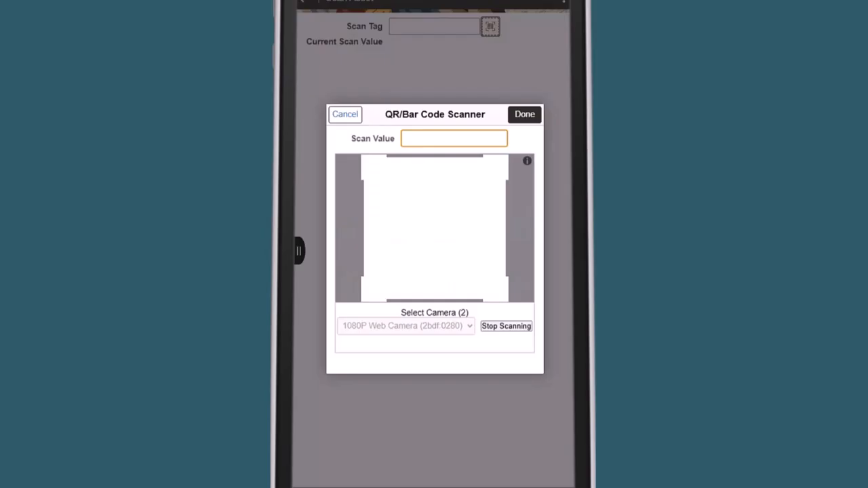
left_click(524, 114)
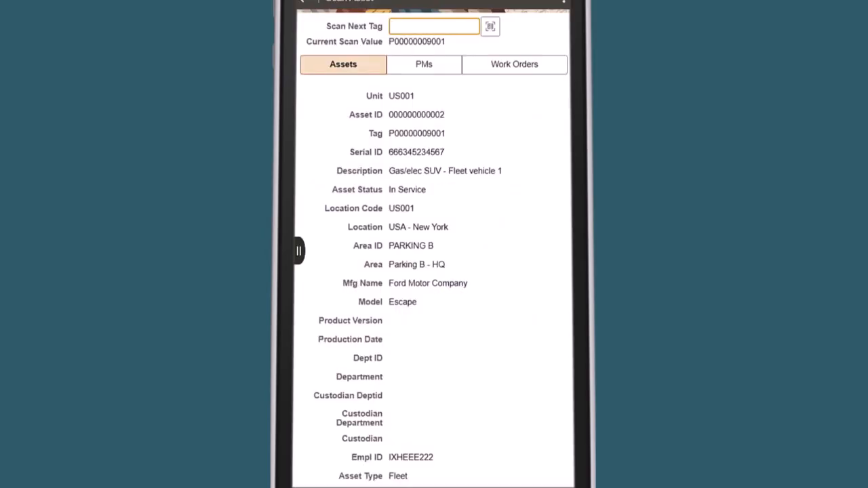
left_click(435, 26)
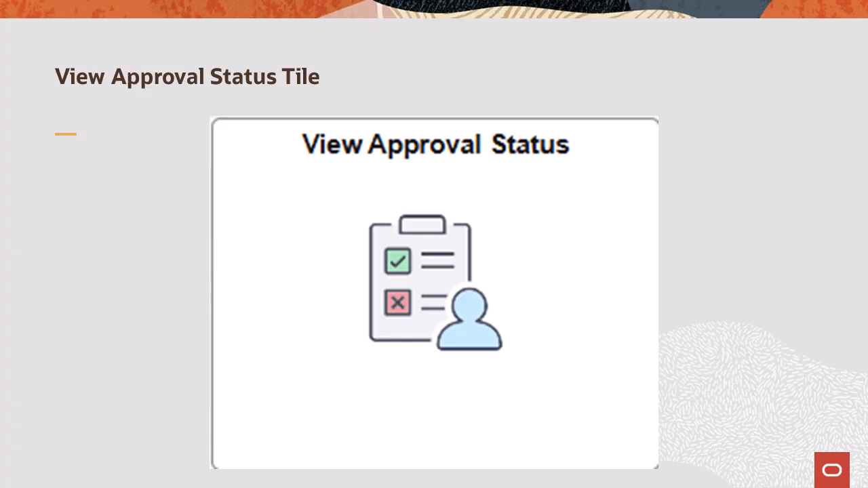
- Advance the slides to the View Approval Status Tile slide
left_click(434, 291)
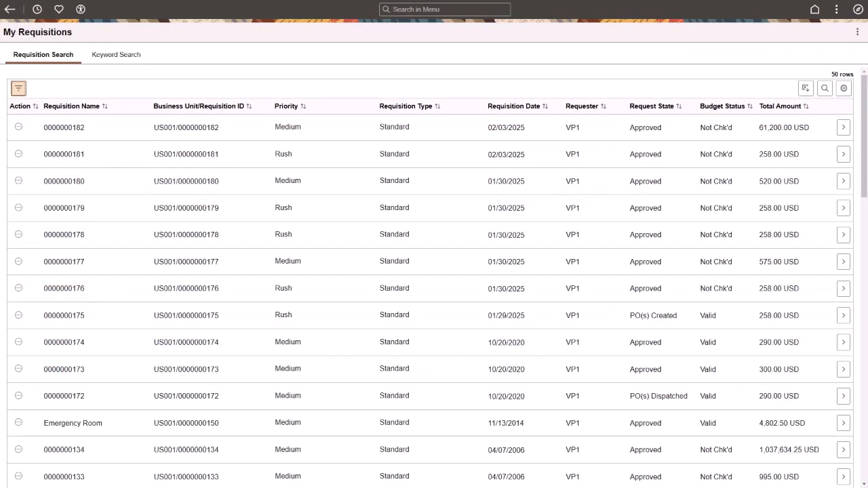
left_click(290, 106)
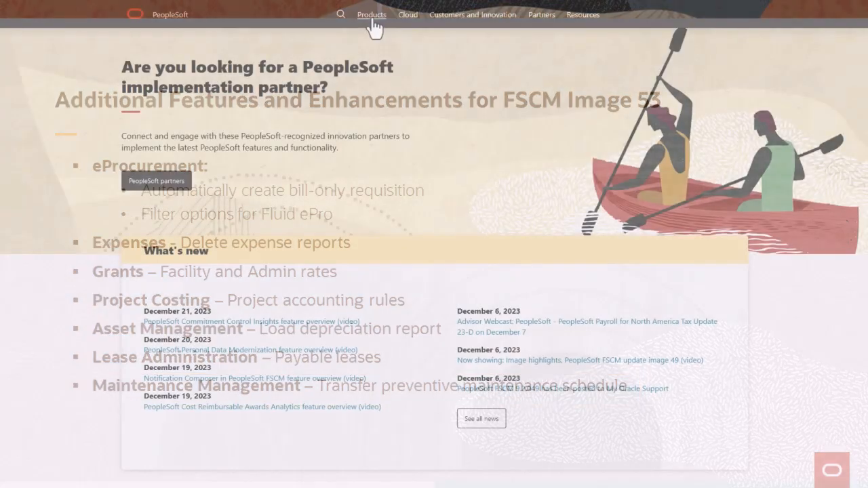
- Show the PeopleSoft website's Products menu of applications, frameworks and lifecycle tools
left_click(369, 13)
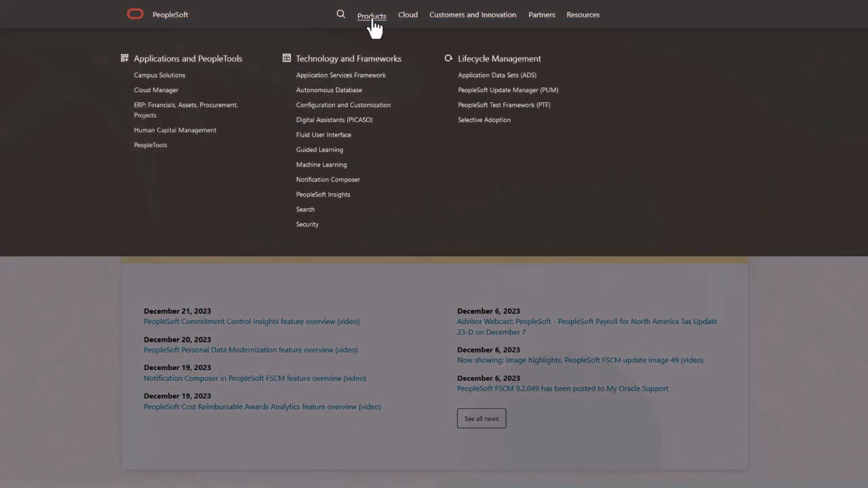